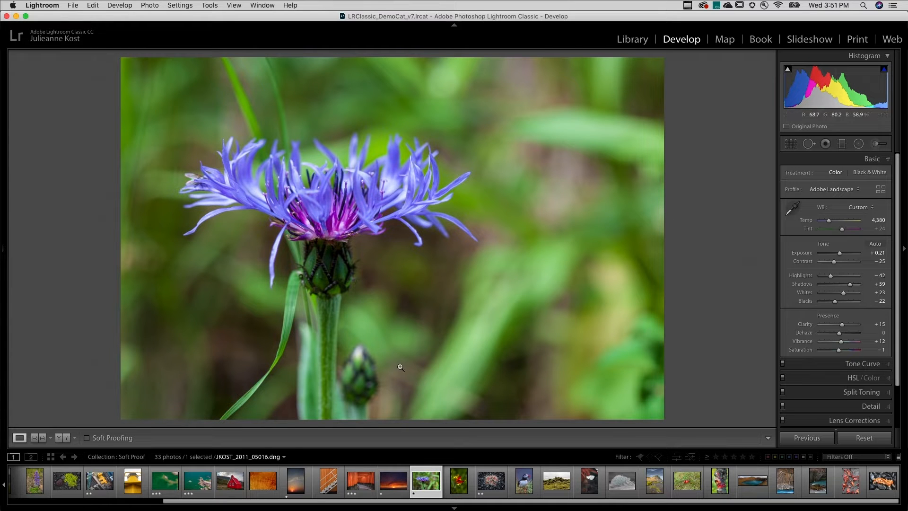
- Turn on soft proofing for the flower photo, previewing against sRGB
click(88, 438)
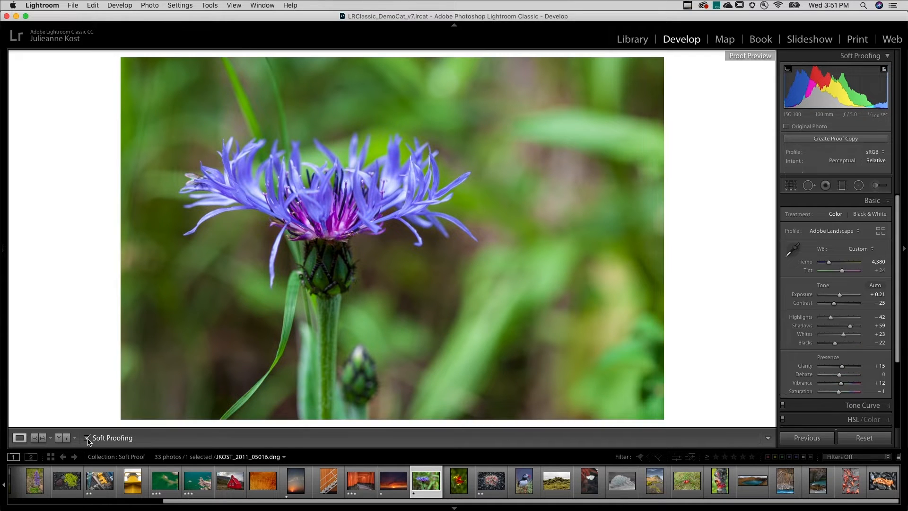
click(88, 438)
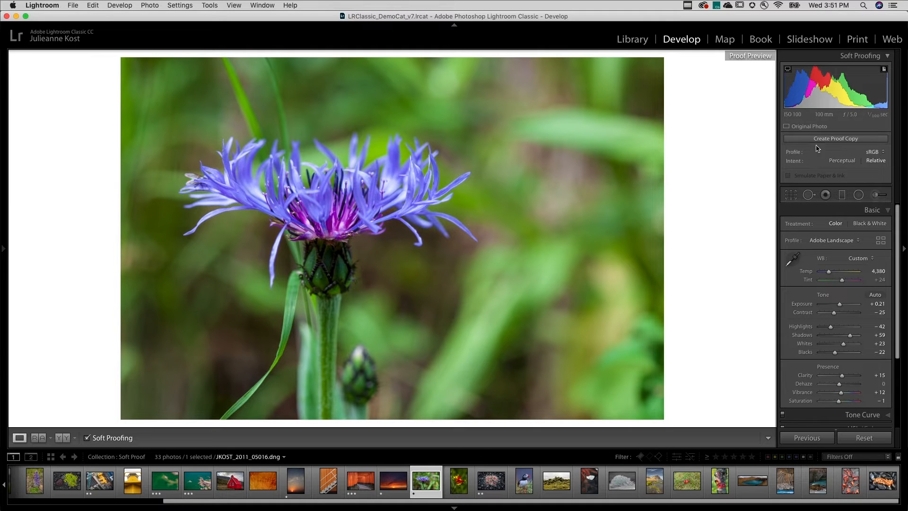
- Create an sRGB, Relative proof copy of the flower photo
click(836, 138)
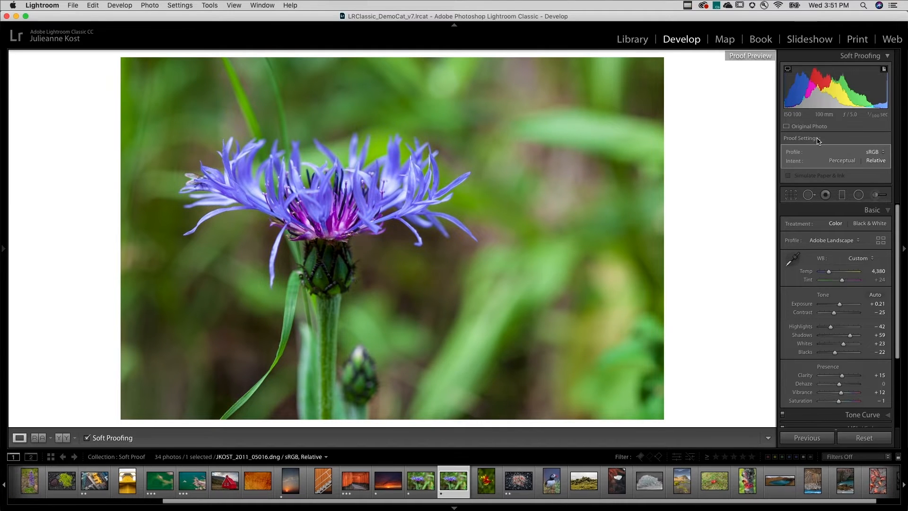
mouse_move(523, 384)
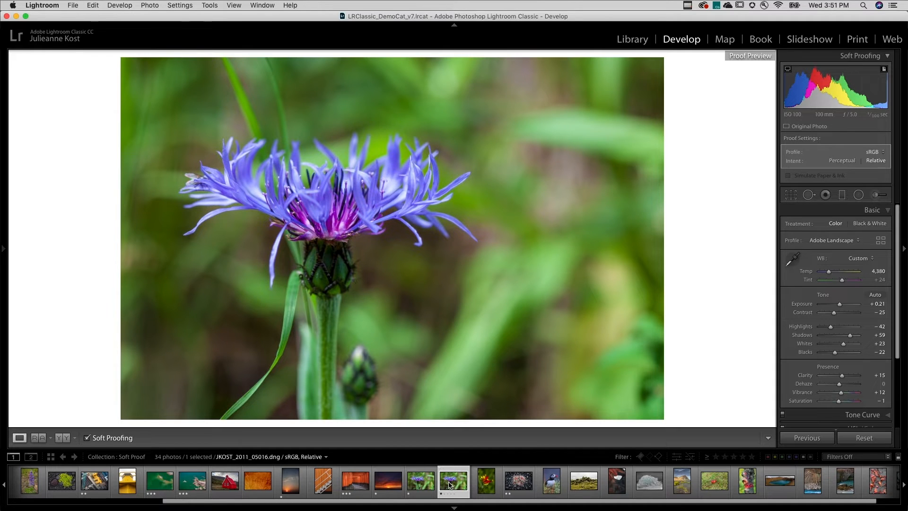
- Show master and proof side by side, then open the proofing Profile list
click(38, 438)
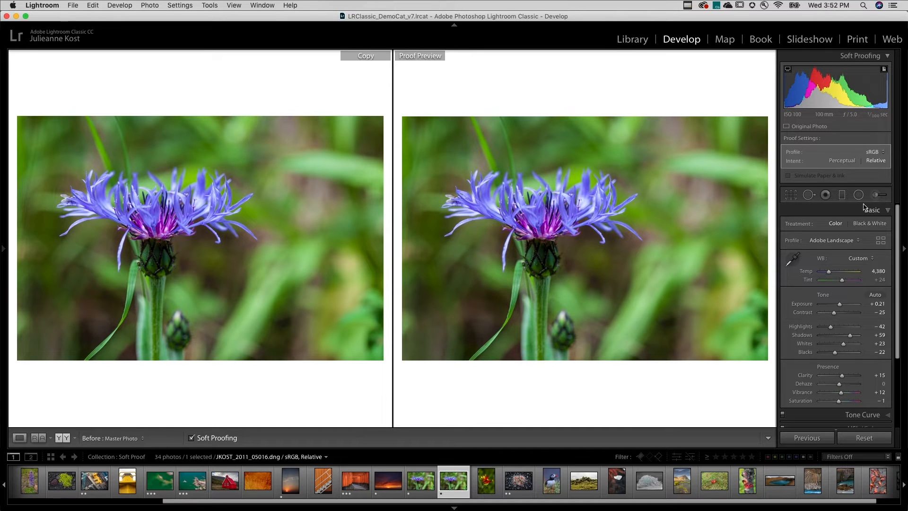
click(875, 151)
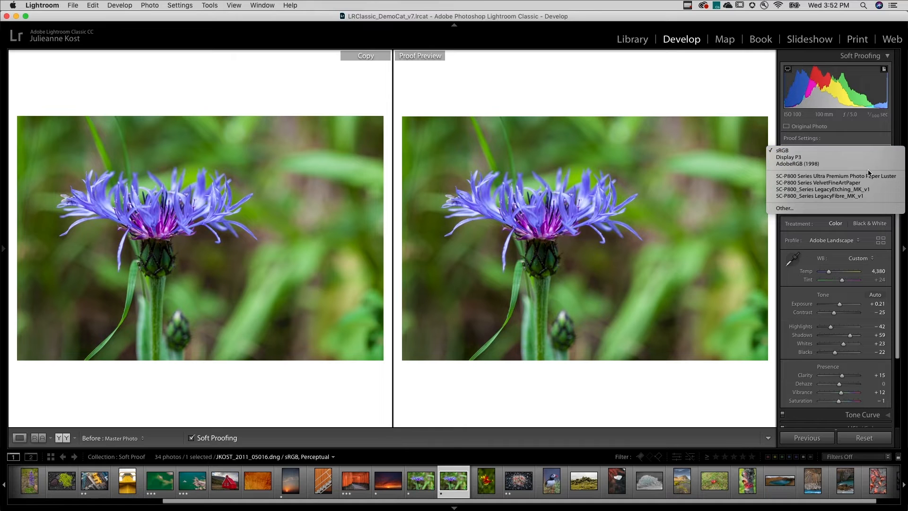
- Proof with SC-P800 Ultra Premium Photo Paper Luster and simulate paper and ink
click(836, 176)
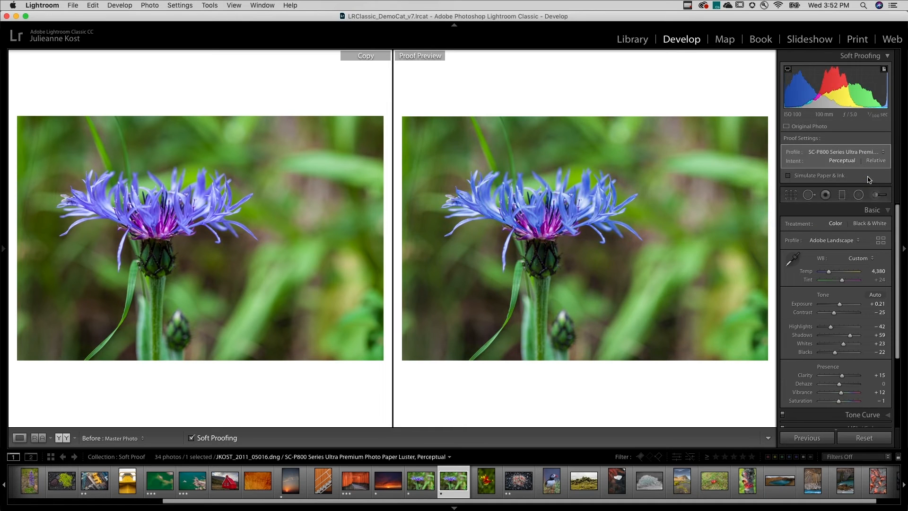
click(789, 176)
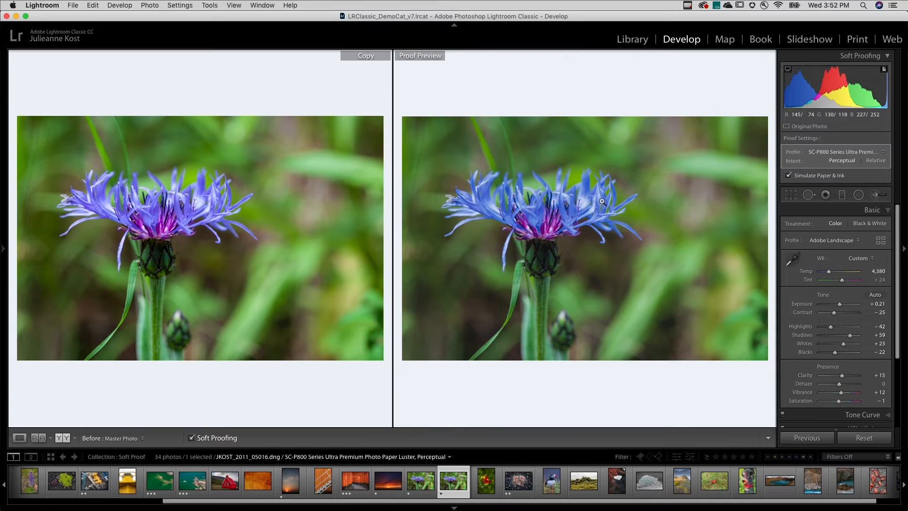
mouse_move(593, 218)
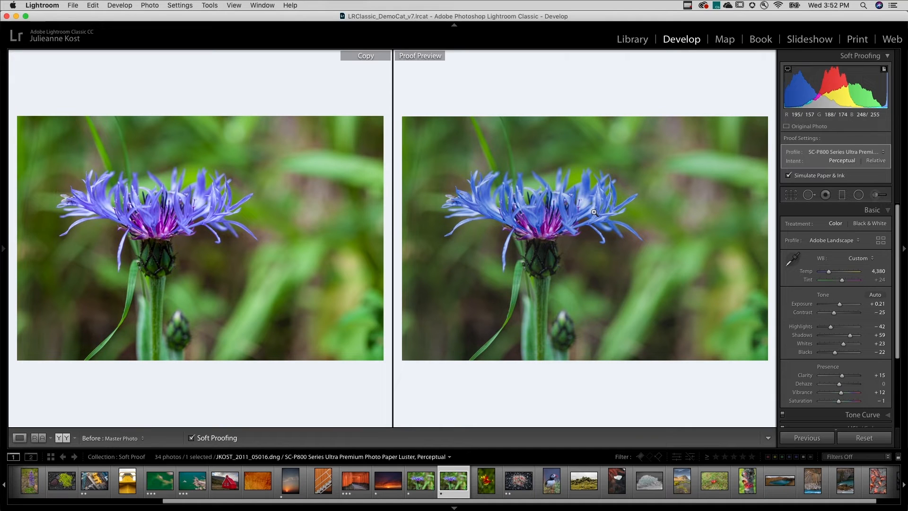
click(19, 437)
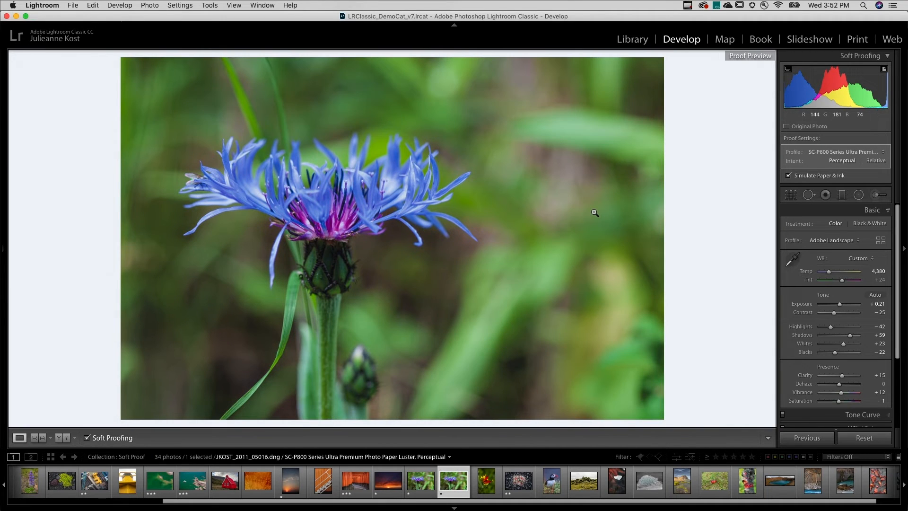
click(38, 437)
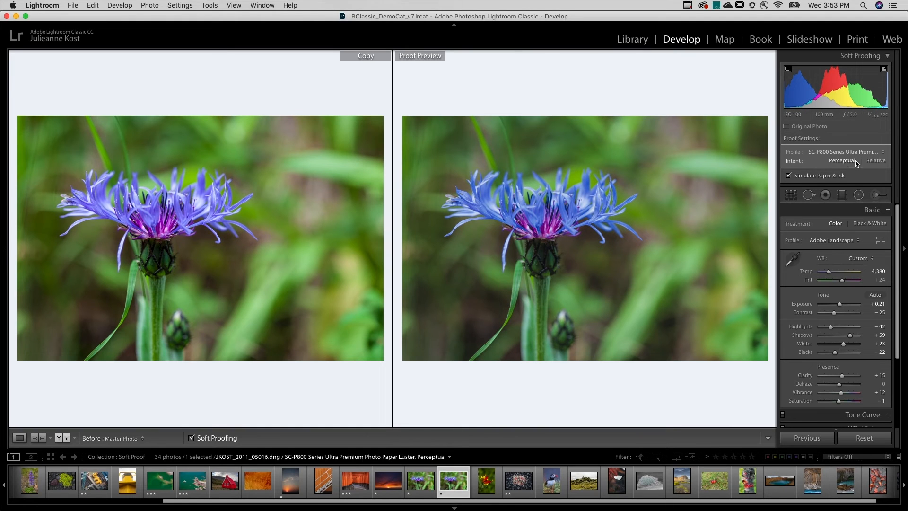
- Switch the Luster proof's rendering intent from Perceptual to Relative
click(876, 160)
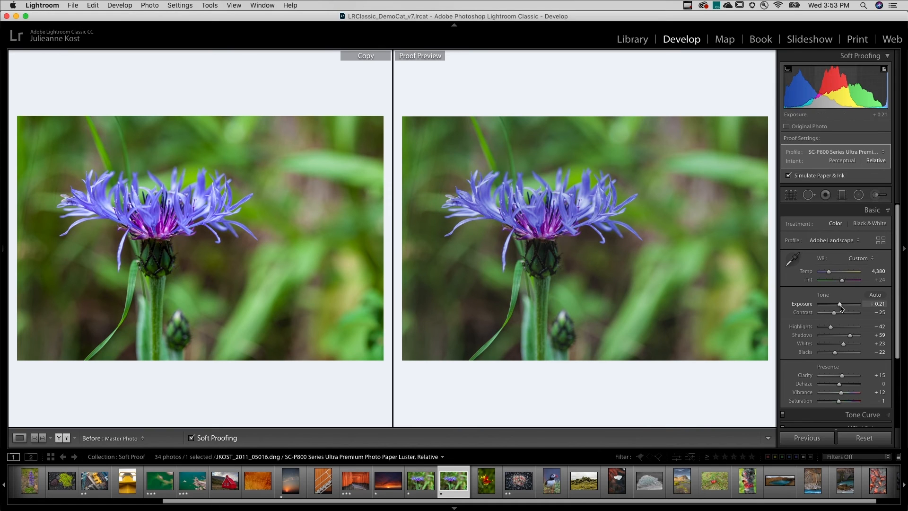
- Give the proof copy Exposure +0.40, Contrast -17 and Blacks -45
drag(836, 303, 849, 304)
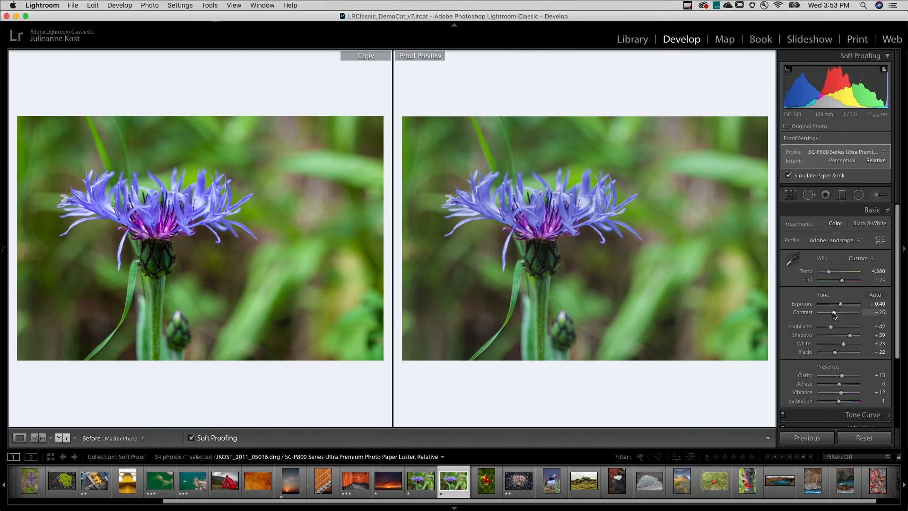
drag(832, 312, 835, 312)
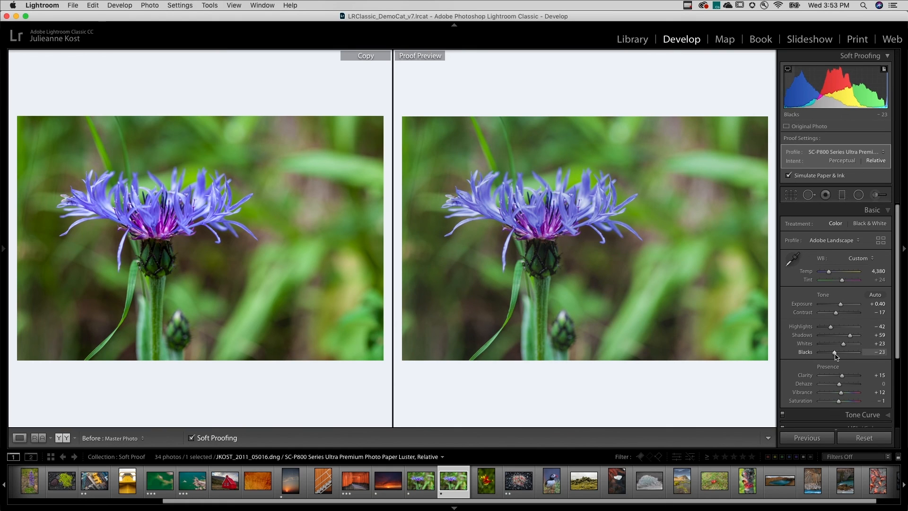
drag(834, 352, 823, 352)
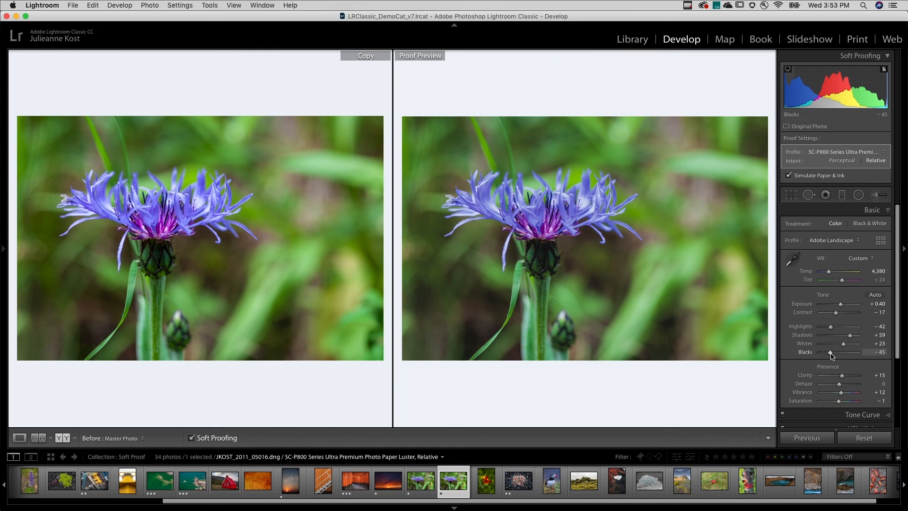